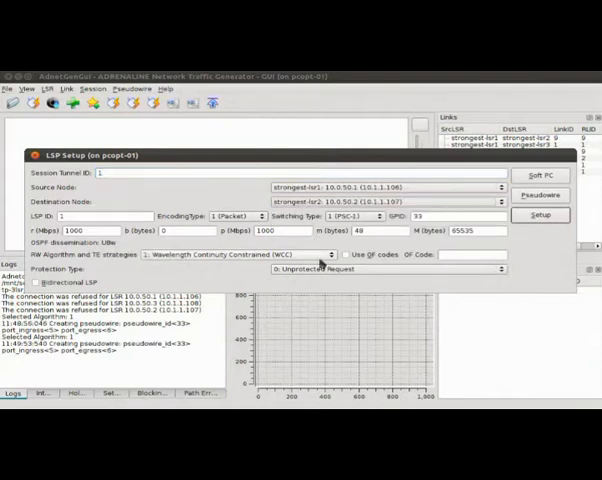
Enable Pseudowire with ID 33 and submit the LSP setup between the PE nodes
{"action": "left_click", "coordinate": [44, 296]}
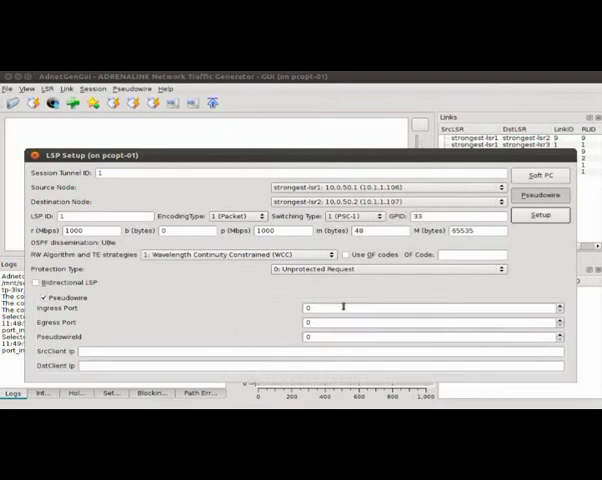
{"action": "left_click", "coordinate": [420, 308]}
{"action": "type", "text": "5"}
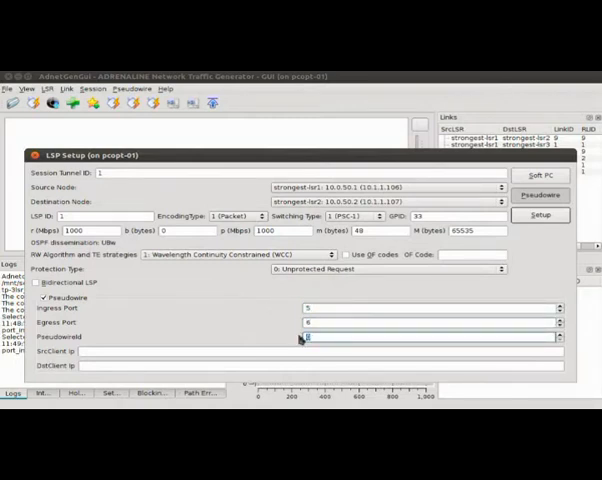
{"action": "type", "text": "33"}
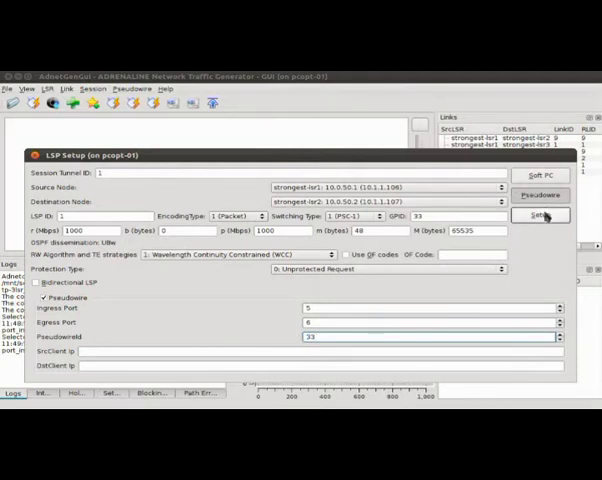
{"action": "left_click", "coordinate": [540, 216]}
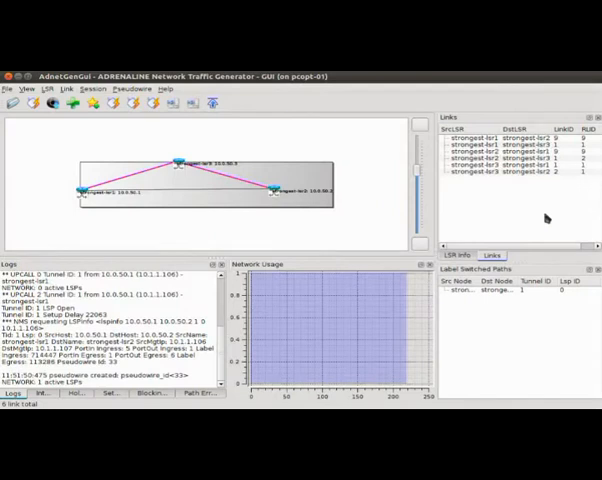
{"action": "mouse_move", "coordinate": [504, 216]}
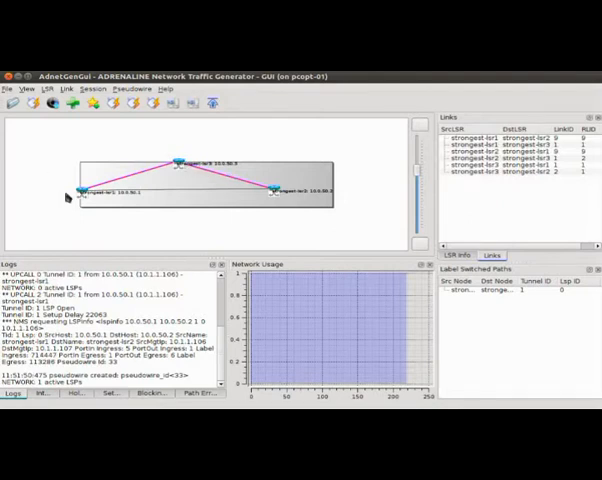
Bring up a fresh LSP Setup form for tunnel 2 with Pseudowire still ticked
{"action": "left_click", "coordinate": [72, 104]}
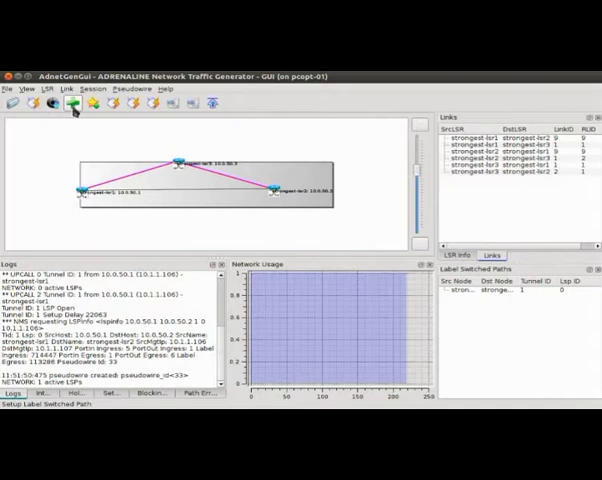
{"action": "left_click", "coordinate": [72, 104]}
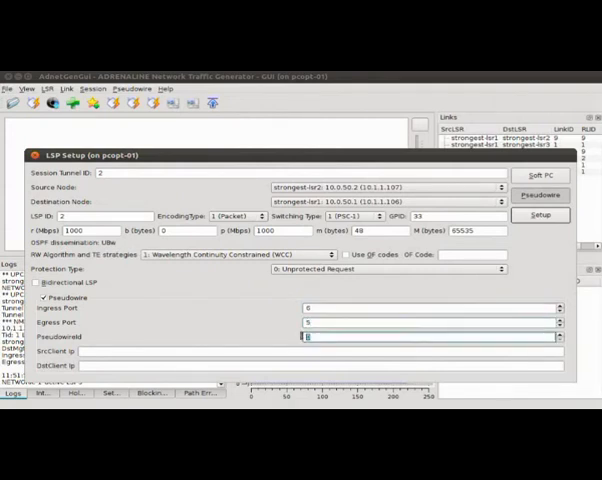
Submit the second LSP carrying pseudowire ID 34
{"action": "type", "text": "34"}
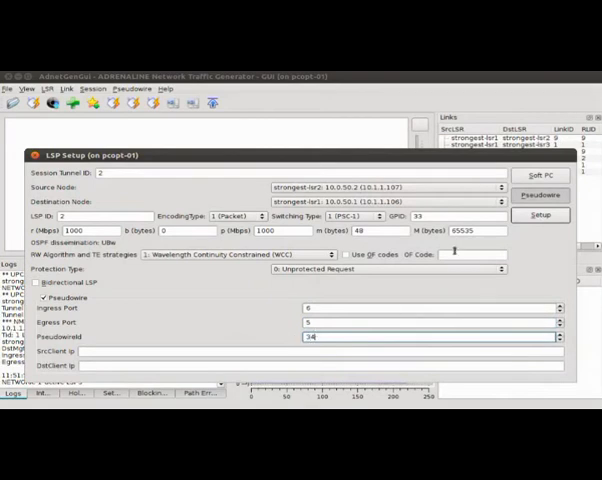
{"action": "left_click", "coordinate": [540, 216]}
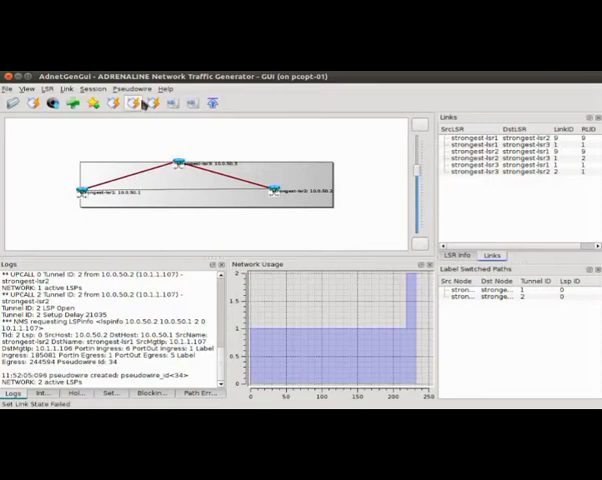
Load the capture file recorded during the pseudowire session into Wireshark
{"action": "left_click", "coordinate": [140, 88]}
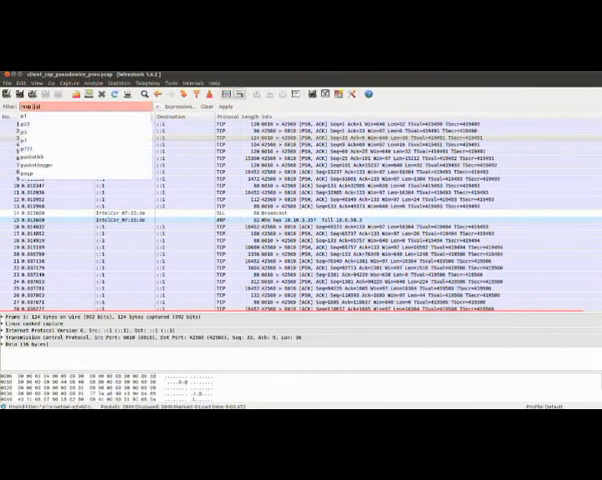
Apply a pcep/rsvp display filter and browse the remaining signaling packets
{"action": "left_click", "coordinate": [226, 108]}
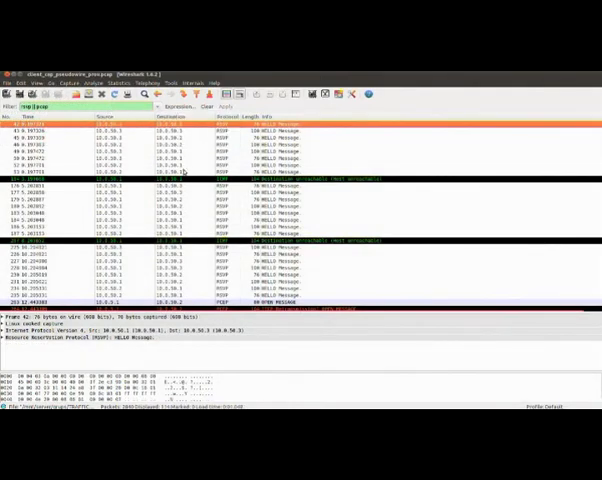
{"action": "scroll", "scroll_direction": "down", "scroll_amount": 3}
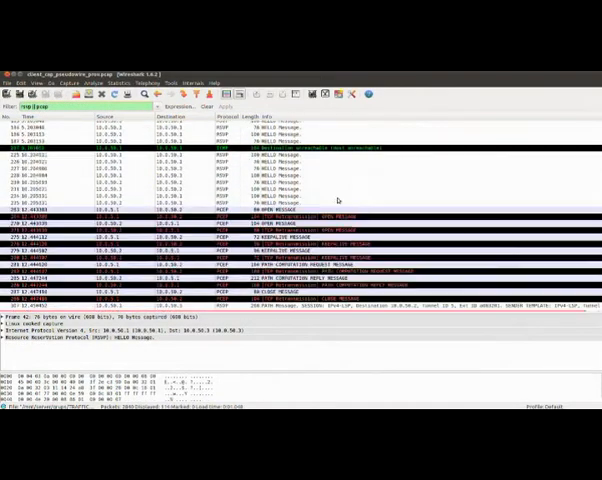
{"action": "scroll", "scroll_direction": "down", "scroll_amount": 3}
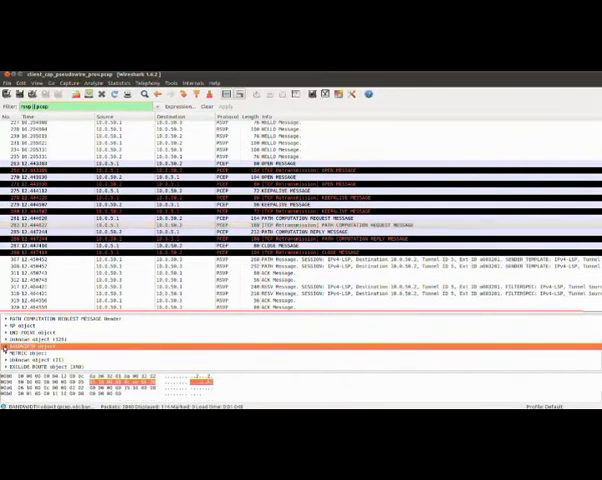
Expand a PCEP message's object tree to reveal its individual fields
{"action": "left_click", "coordinate": [8, 348]}
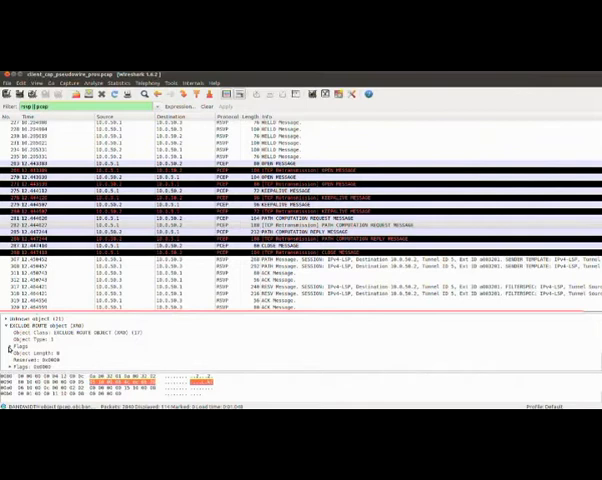
{"action": "mouse_move", "coordinate": [10, 368]}
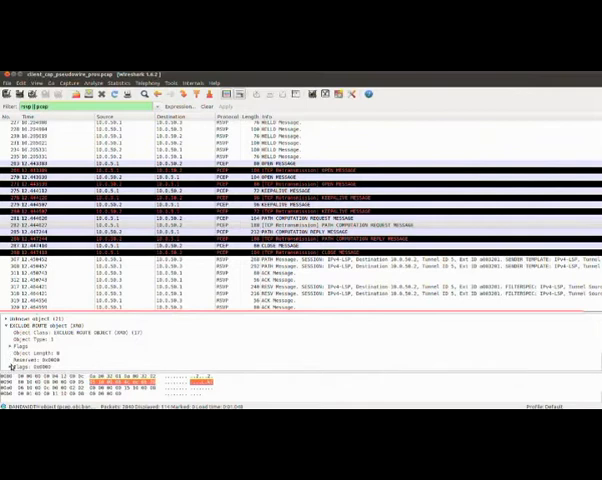